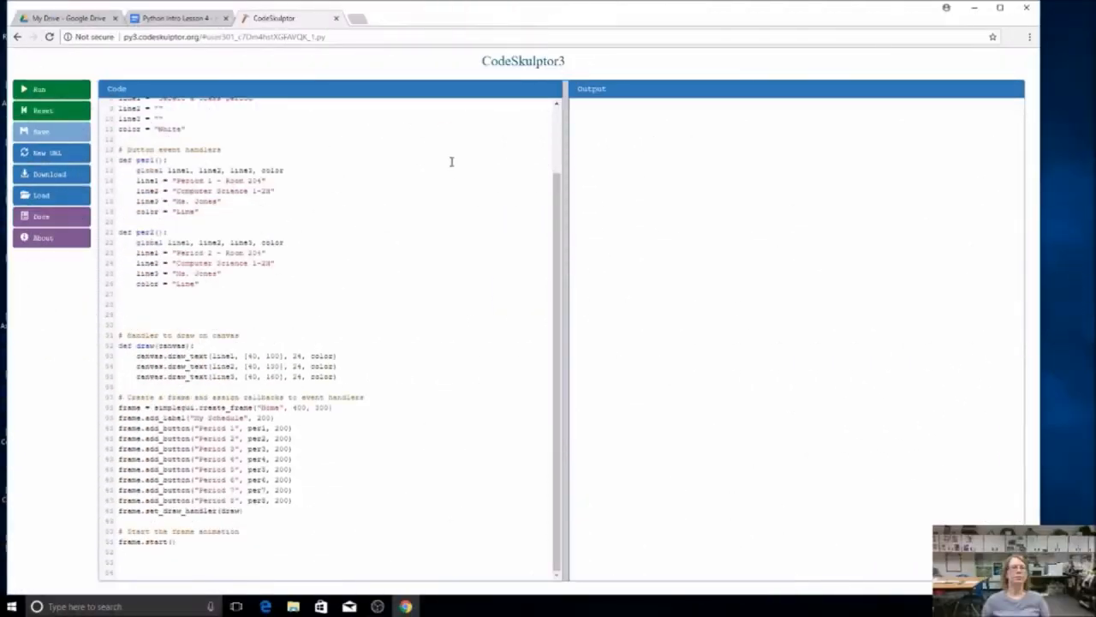
Step: Select the per2 handler's code, with its period, course, teacher and color lines, for copying as per3
left_click_drag(135, 243, 197, 284)
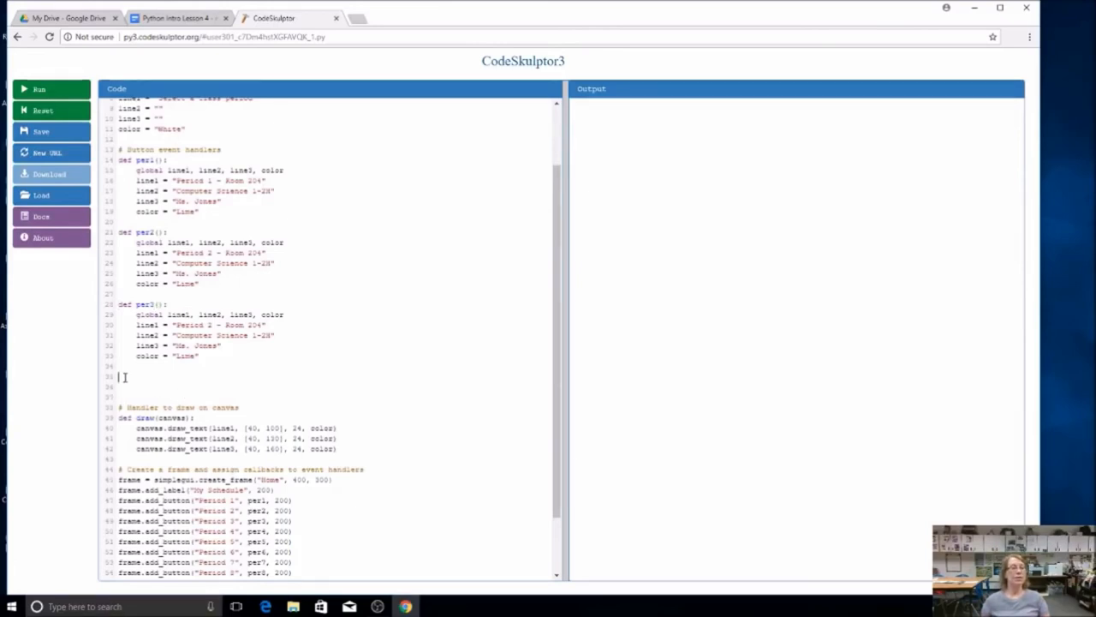
mouse_move(338, 412)
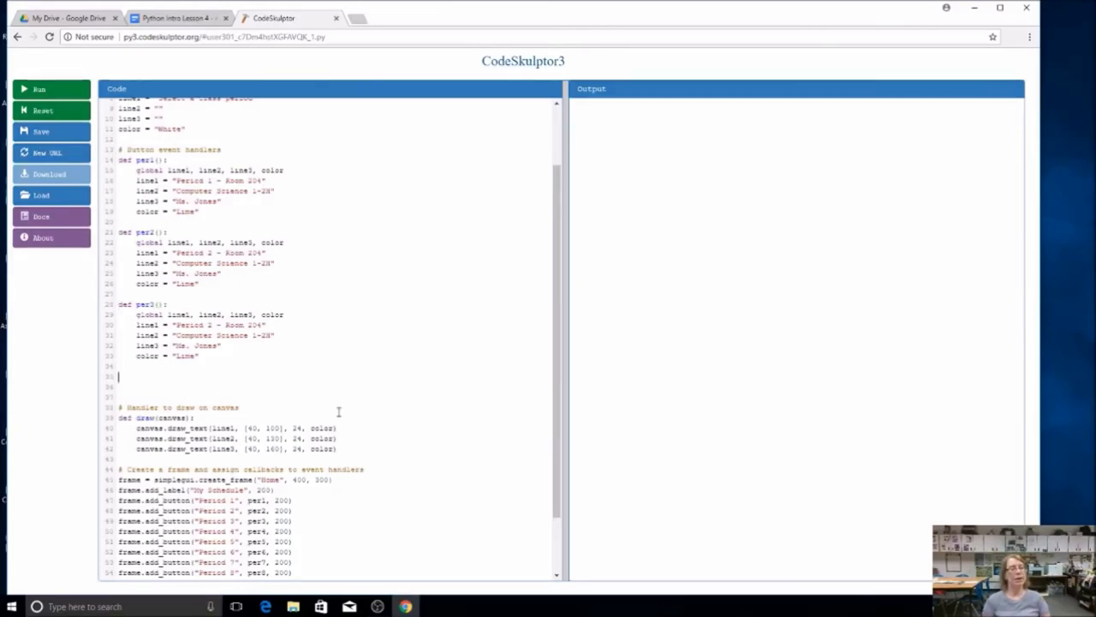